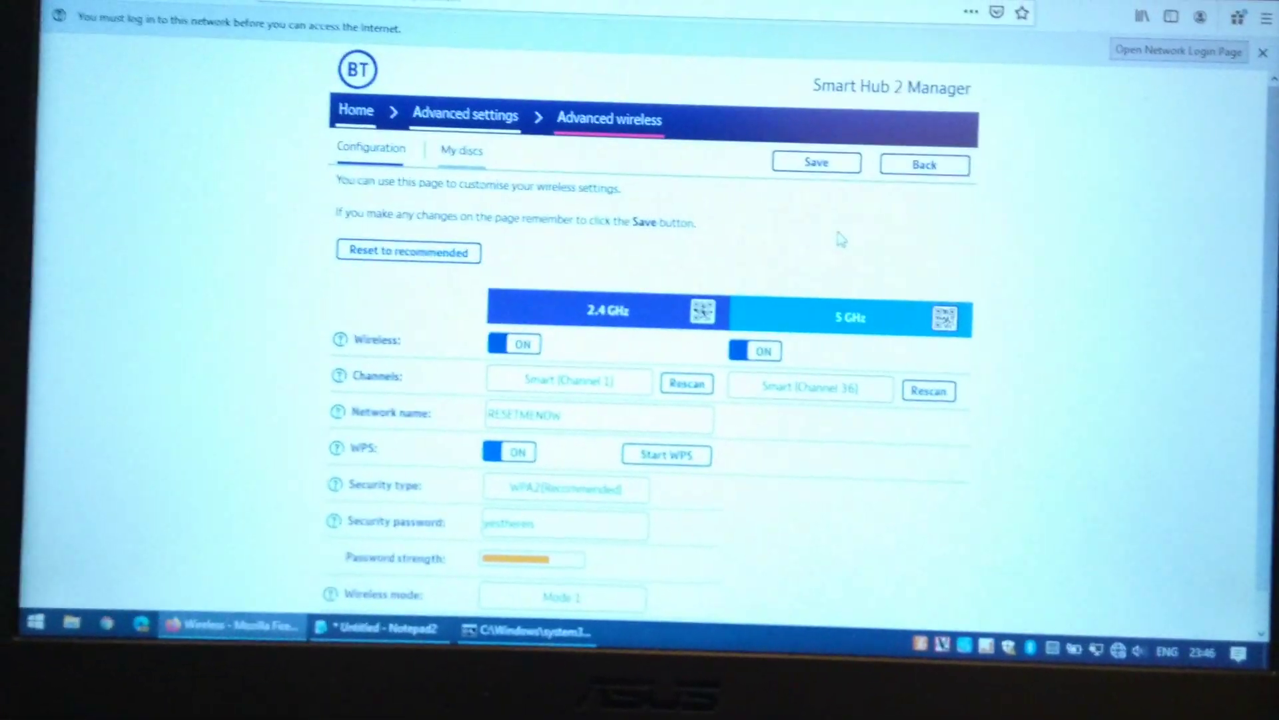
- Return to the Smart Hub home dashboard via the Home breadcrumb, leaving advanced wireless settings
left_click(355, 110)
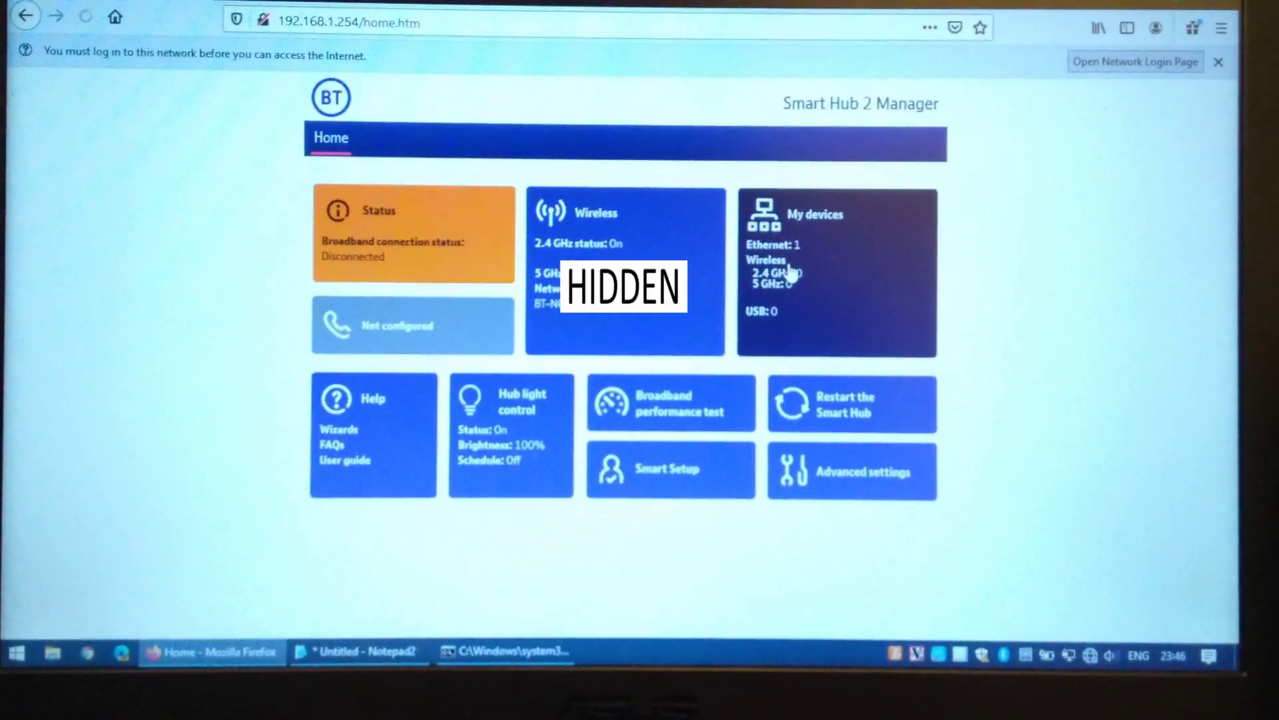